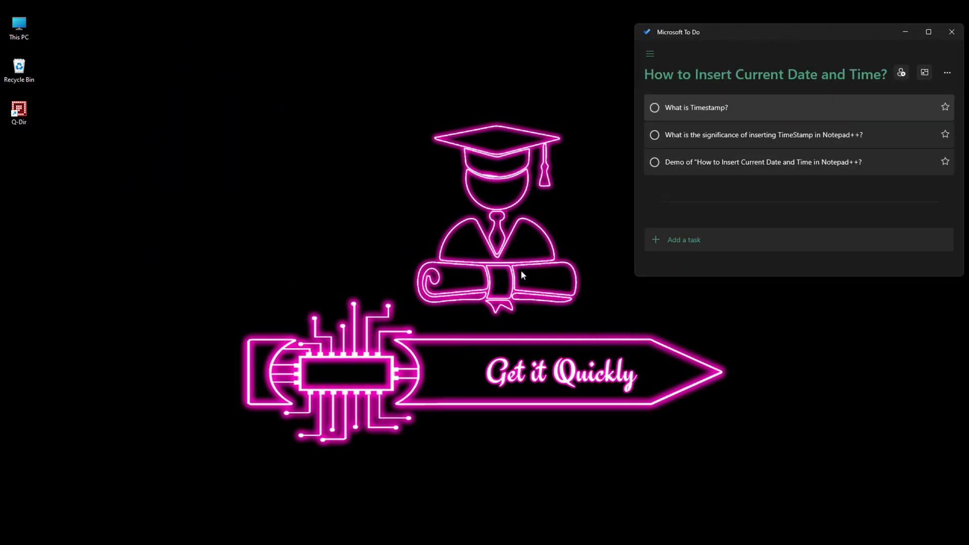
mouse_move(571, 194)
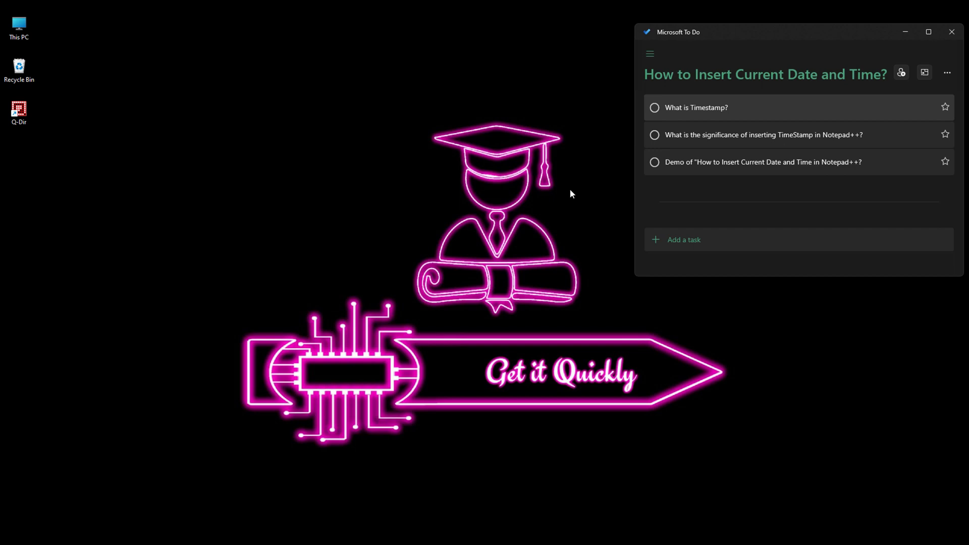
- Complete the To Do task "What is Timestamp?" so it moves to the Completed section
left_click(654, 108)
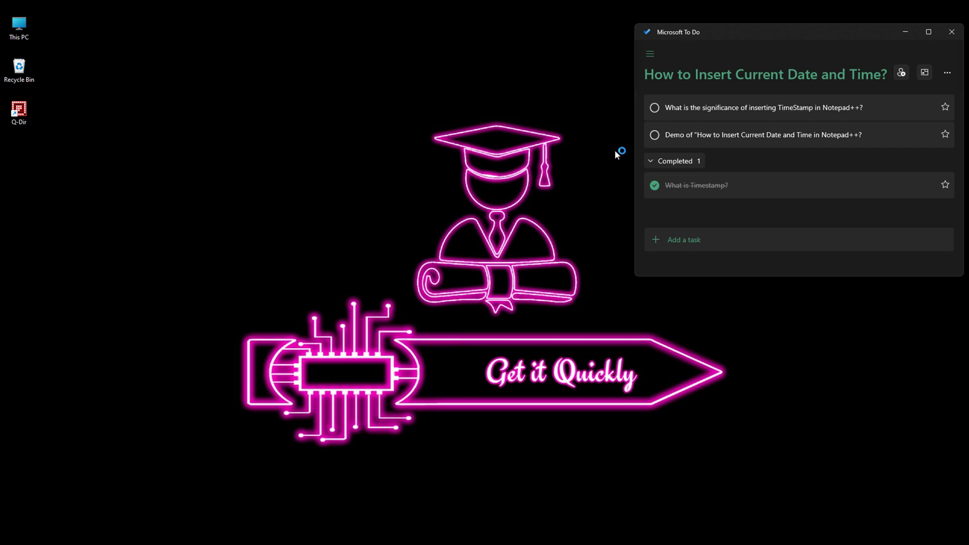
mouse_move(615, 155)
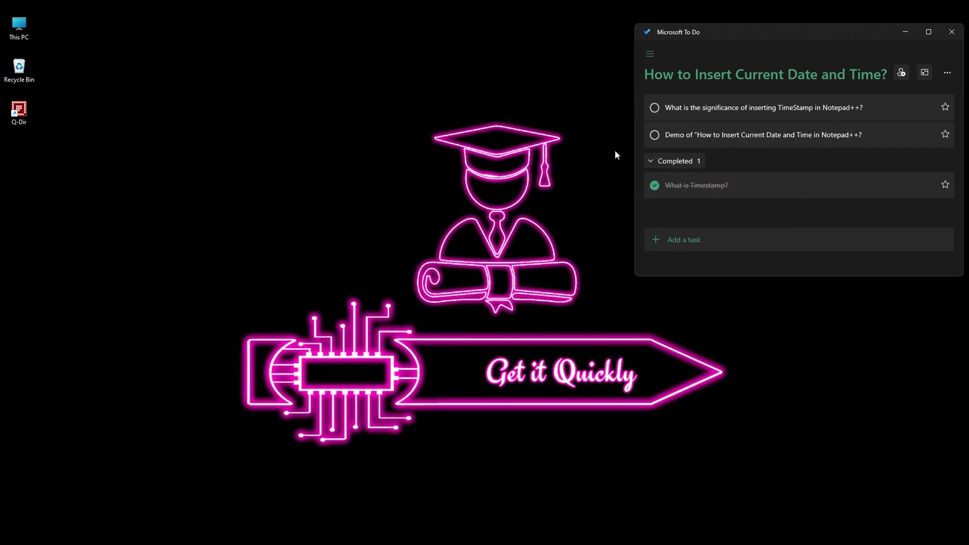
mouse_move(623, 161)
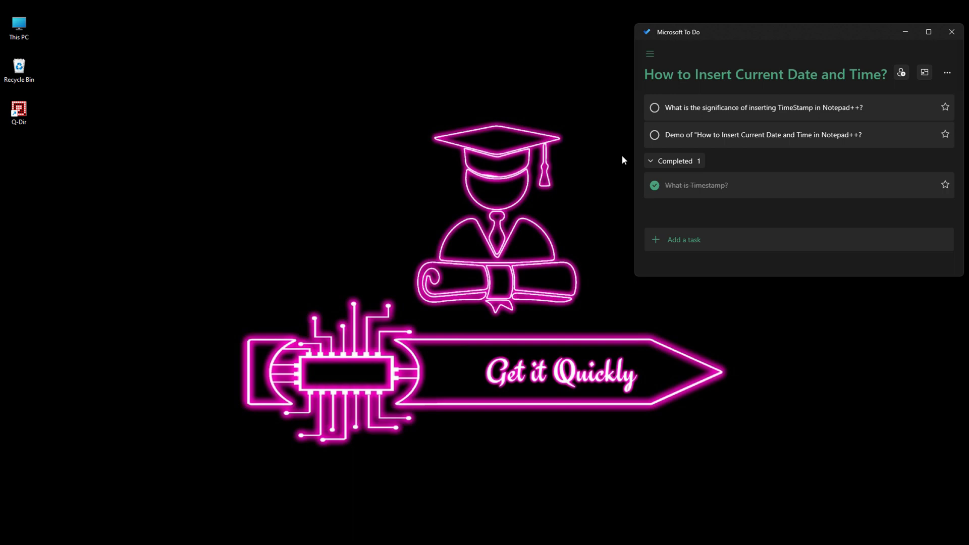
left_click(654, 108)
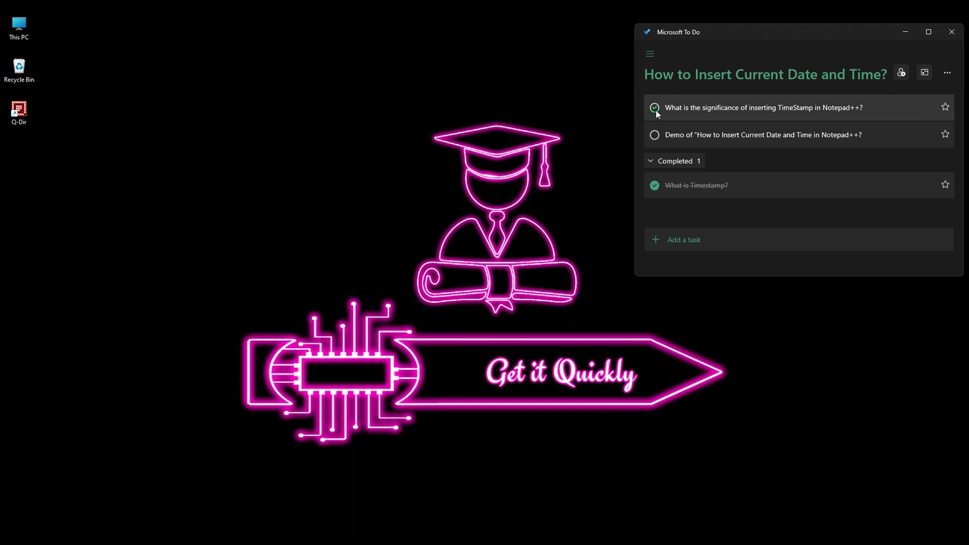
- Complete the task on inserting TimeStamp in Notepad++ and bring Q-Dir forward
left_click(654, 108)
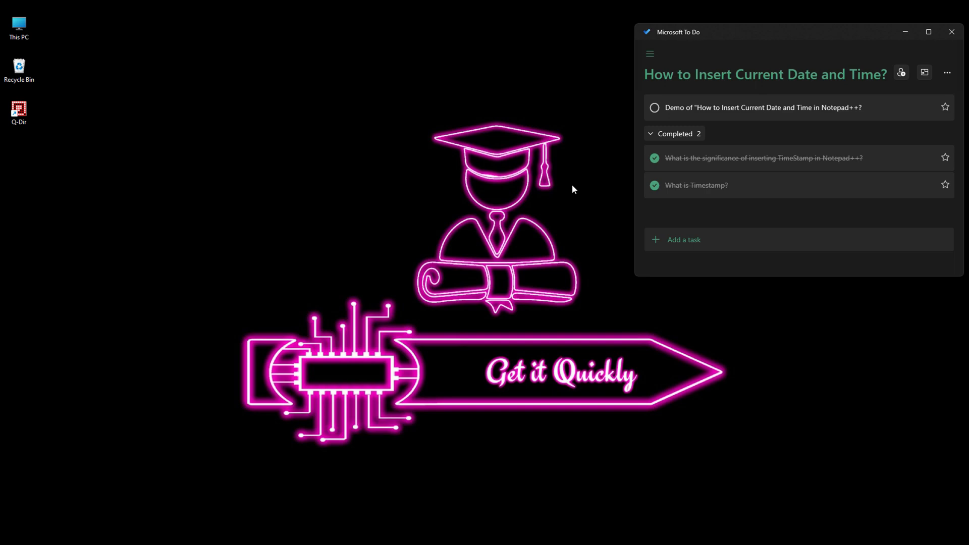
mouse_move(555, 194)
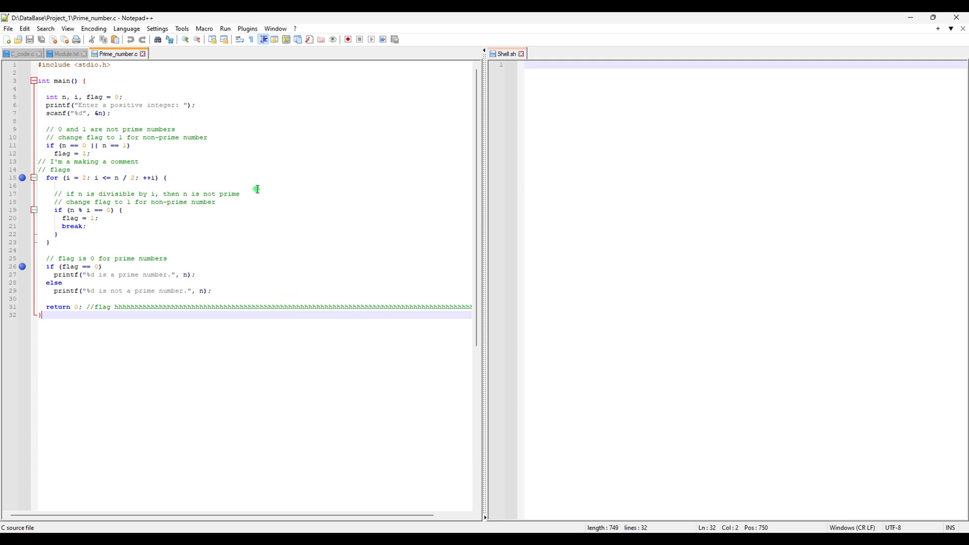
left_click(143, 53)
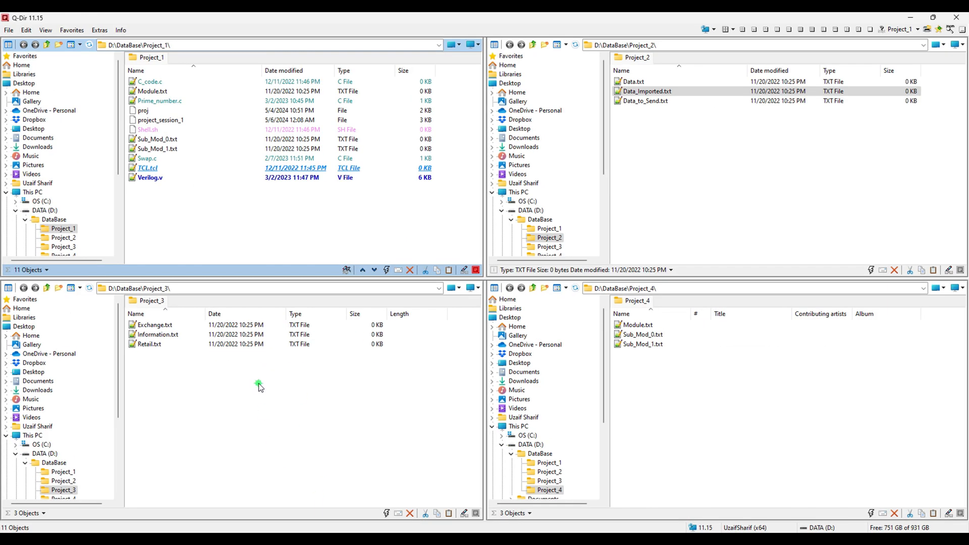
mouse_move(214, 214)
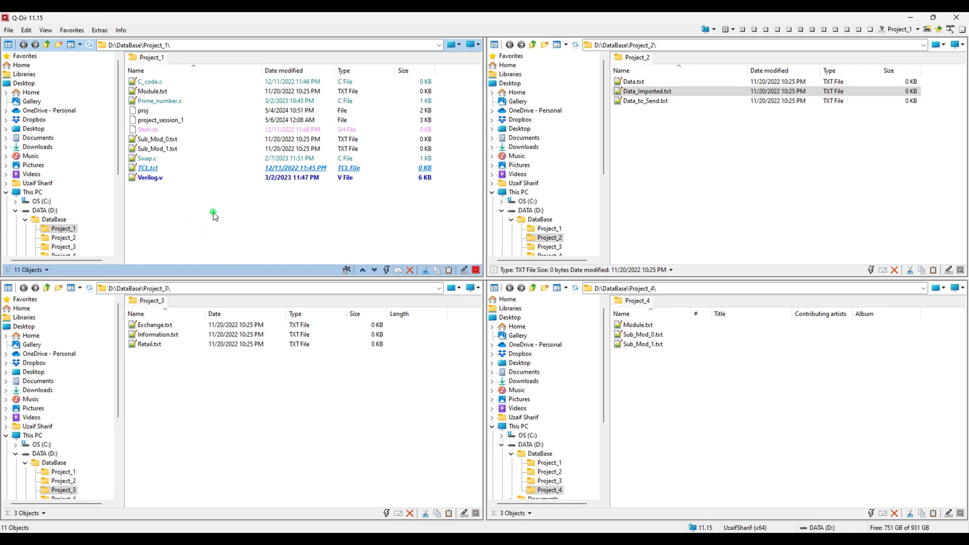
- Create TimeStamp_demo.txt in Project_1 and open it for editing in Notepad++
right_click(213, 218)
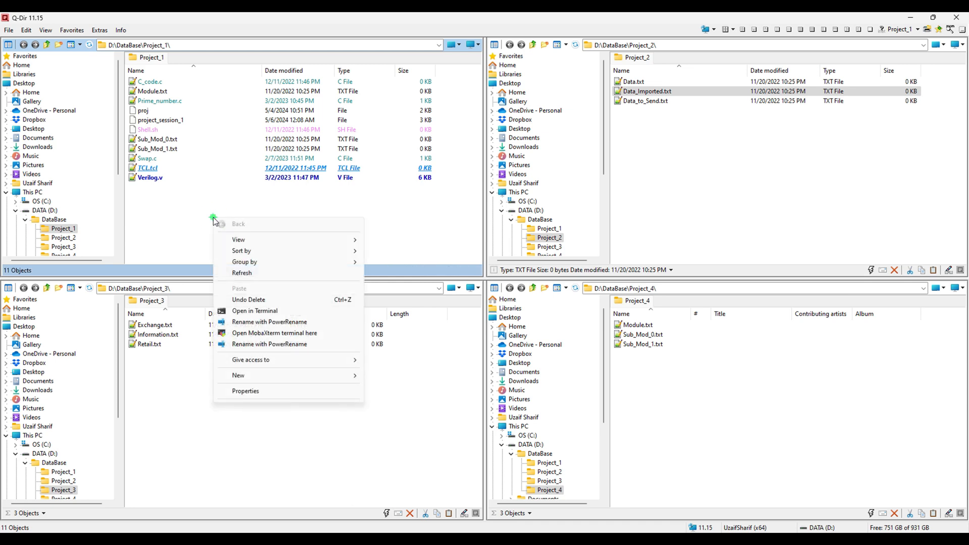
mouse_move(285, 375)
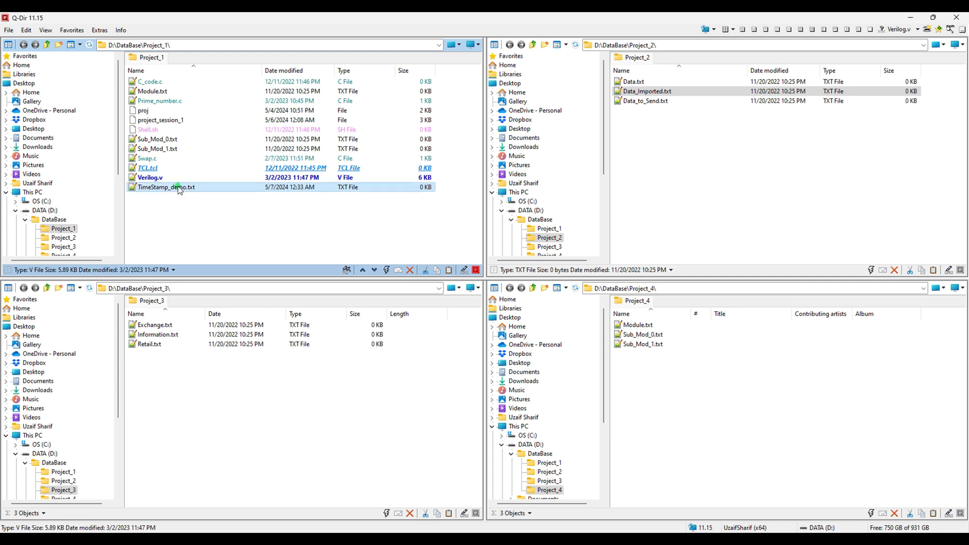
double_click(166, 187)
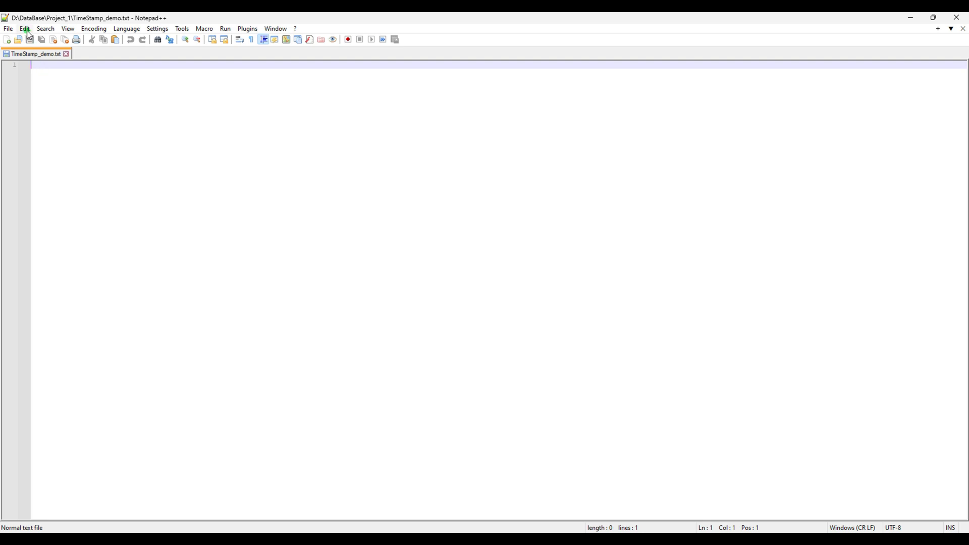
- Insert the short date-time stamp 12:34 AM 5/7/2024 on line 1 via Edit > Insert
left_click(24, 28)
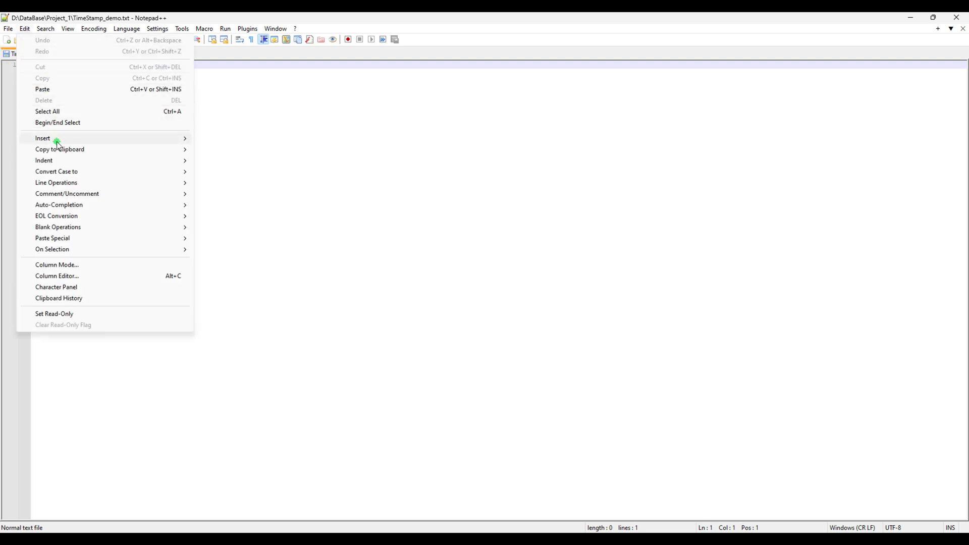
mouse_move(42, 138)
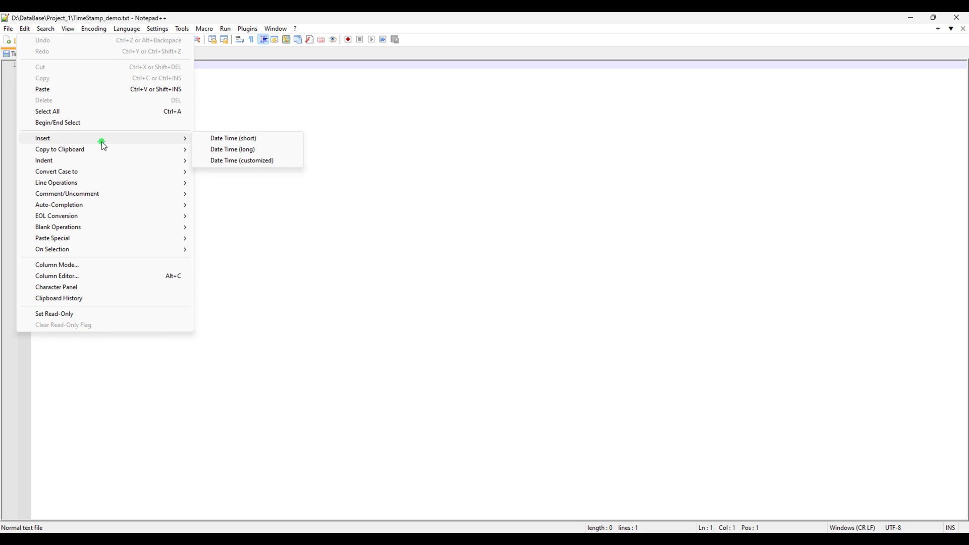
mouse_move(234, 138)
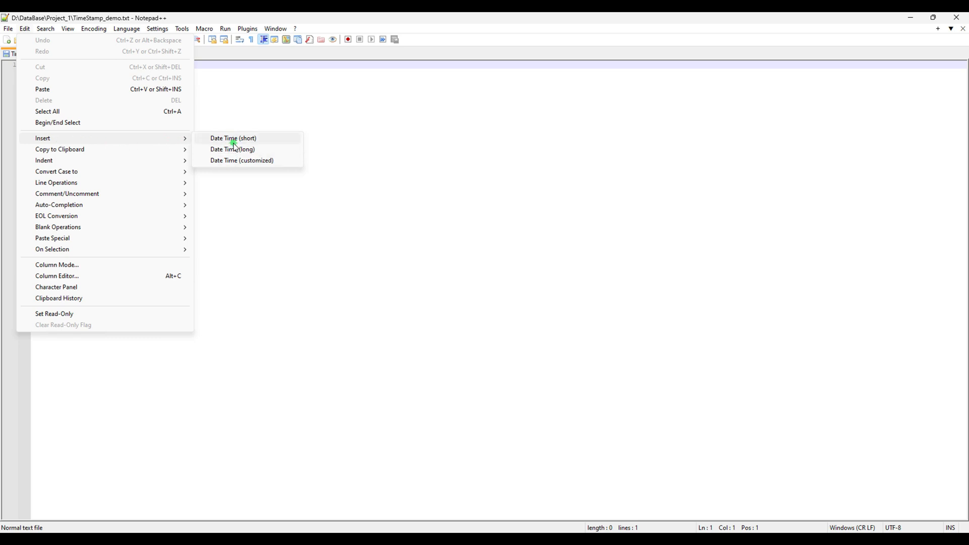
mouse_move(234, 164)
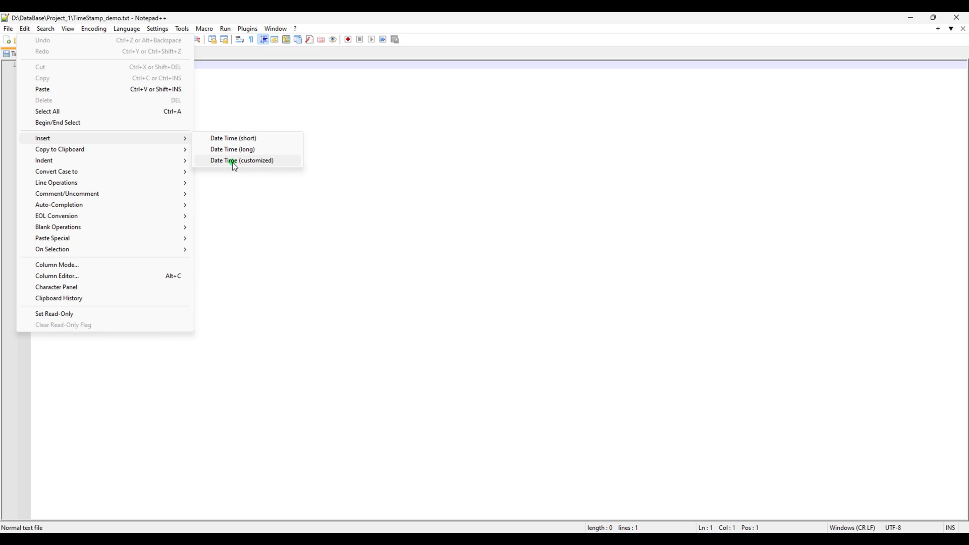
mouse_move(234, 139)
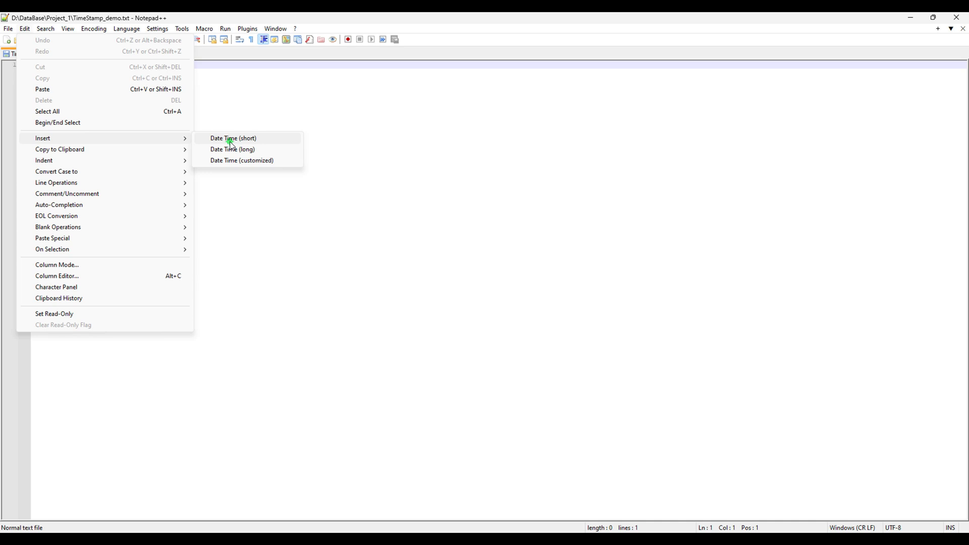
left_click(233, 139)
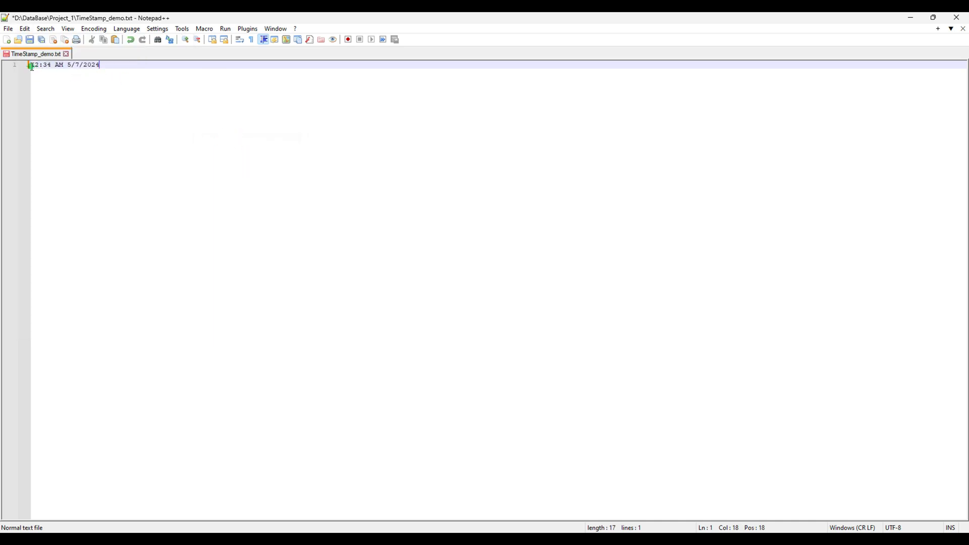
mouse_move(64, 84)
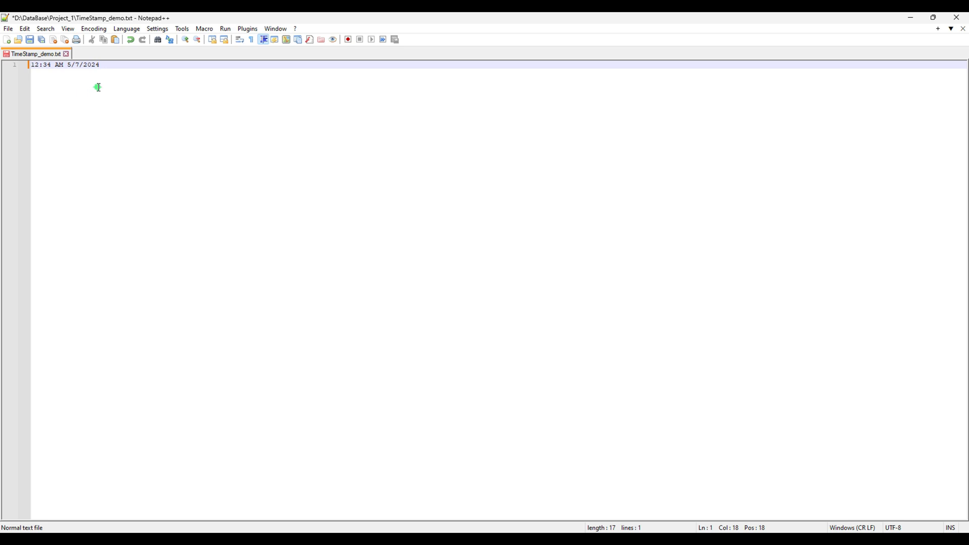
- Insert the long stamp 12:35 AM Tuesday, May 7, 2024 on line 3, leaving blank lines below
left_click(24, 29)
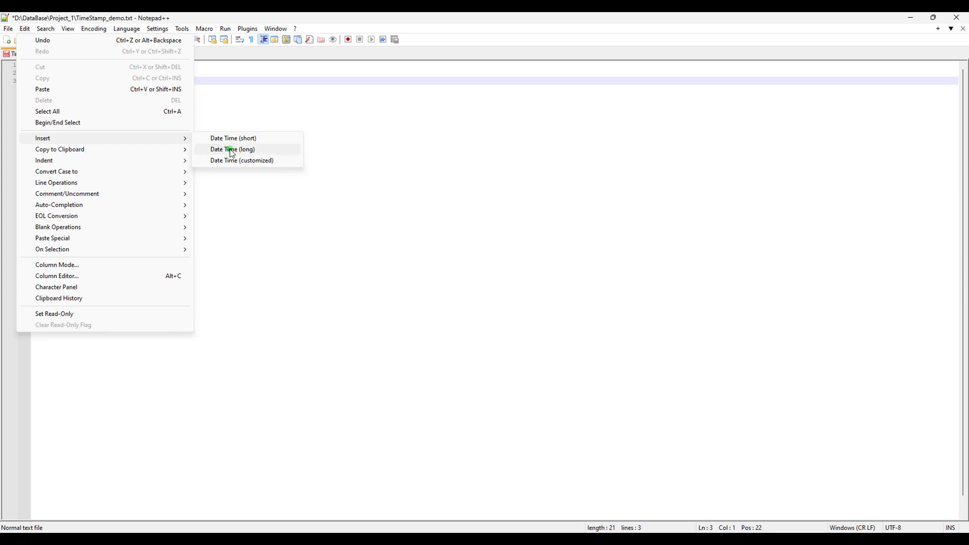
left_click(232, 150)
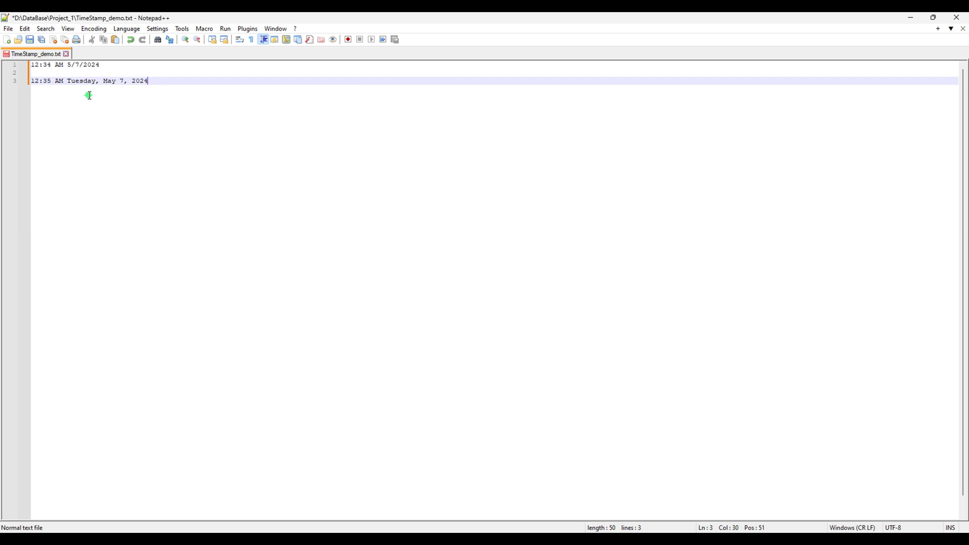
mouse_move(44, 92)
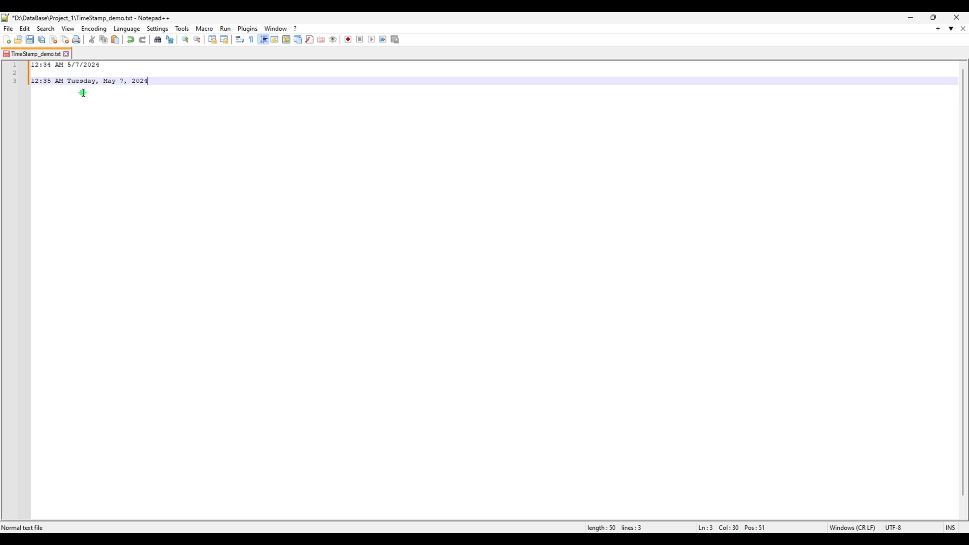
mouse_move(109, 97)
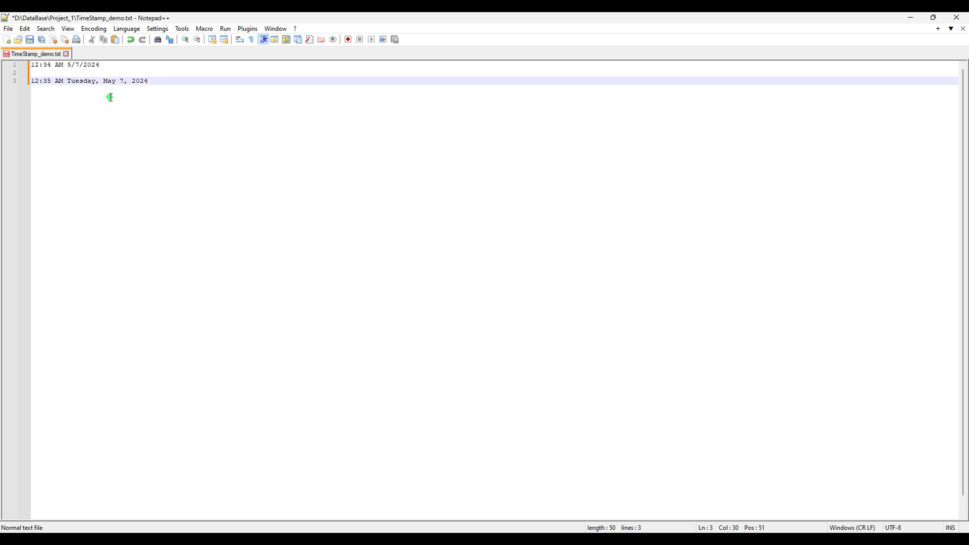
mouse_move(158, 98)
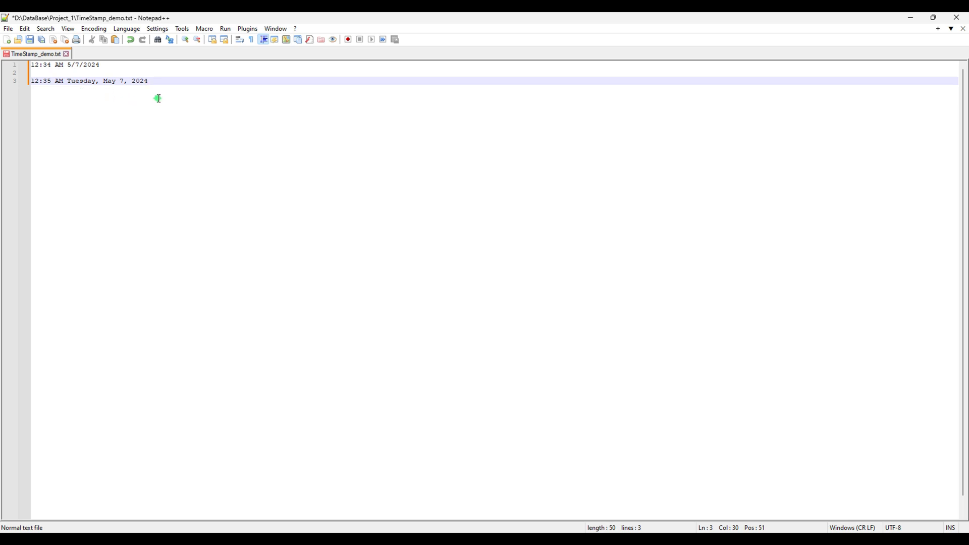
key("Enter")
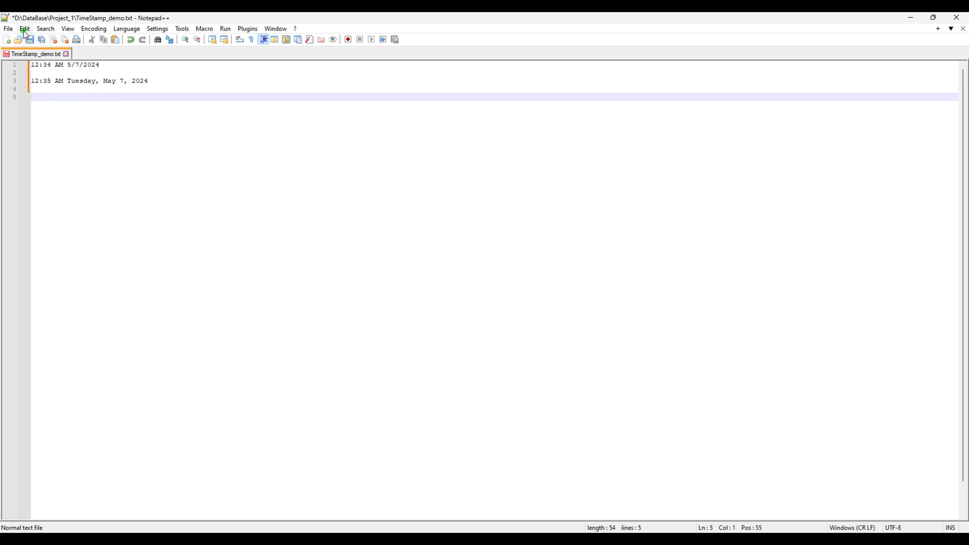
left_click(24, 28)
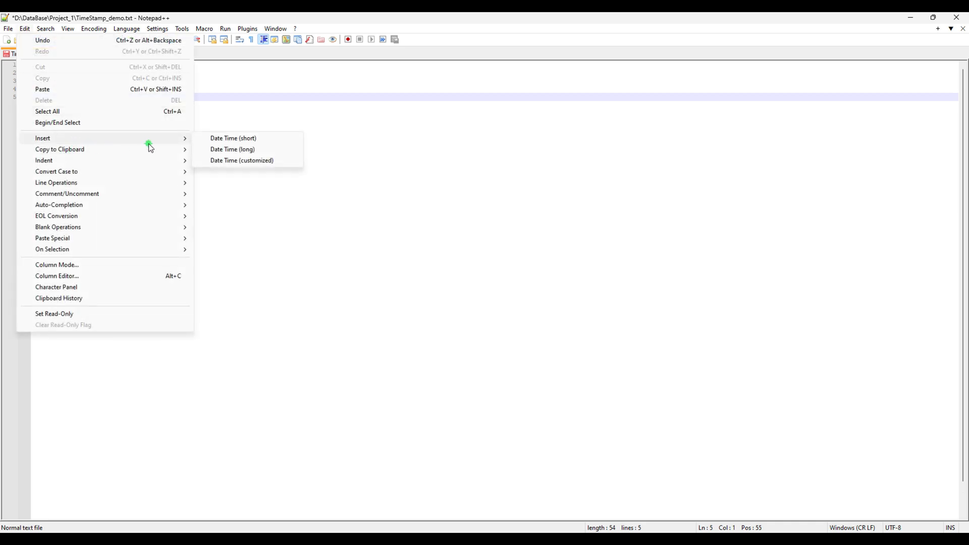
left_click(241, 160)
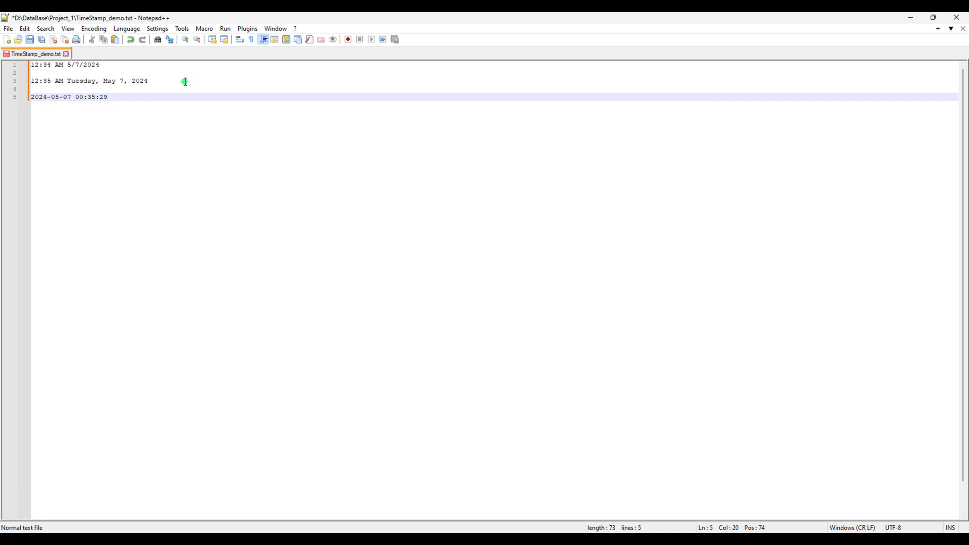
mouse_move(324, 112)
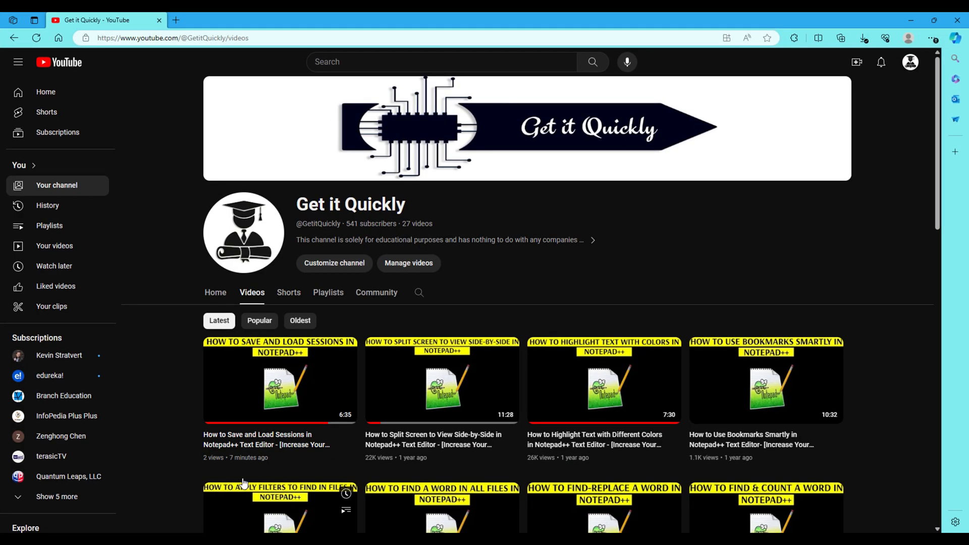
- Scroll down the Get it Quickly channel's Videos tab to its Notepad++ tutorials
scroll("down", 3)
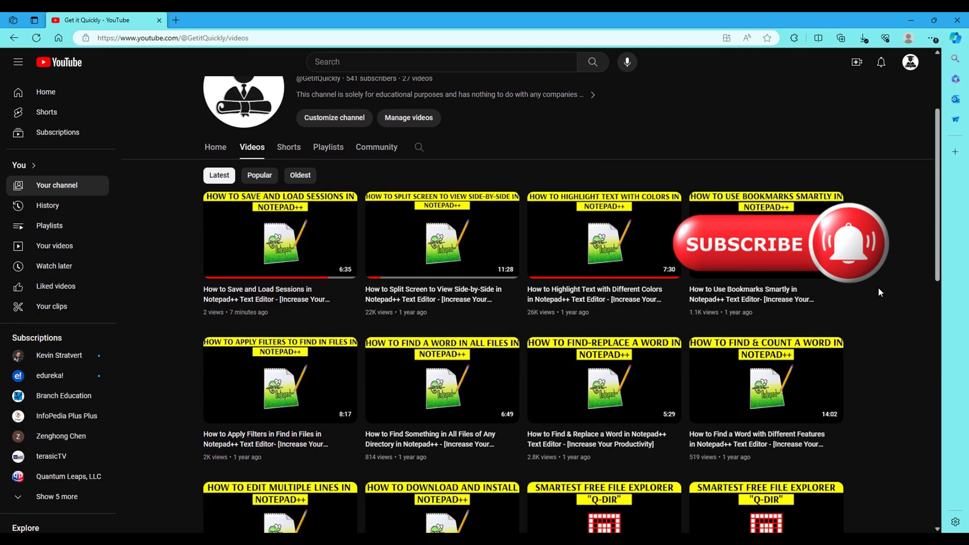